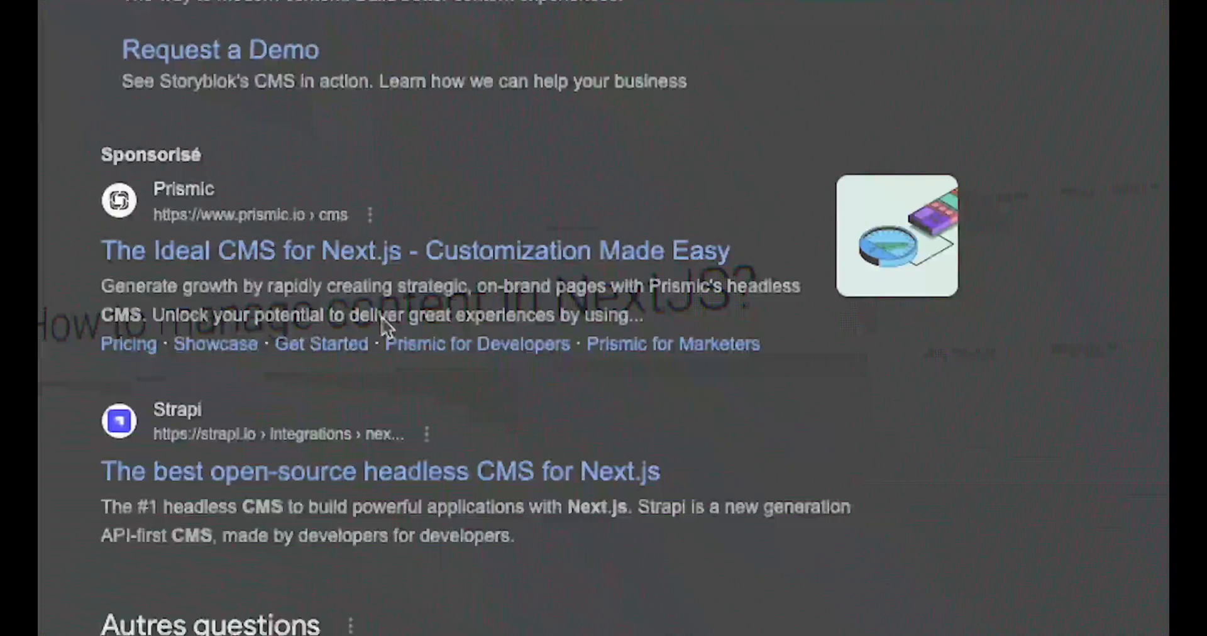
scroll("down", 3)
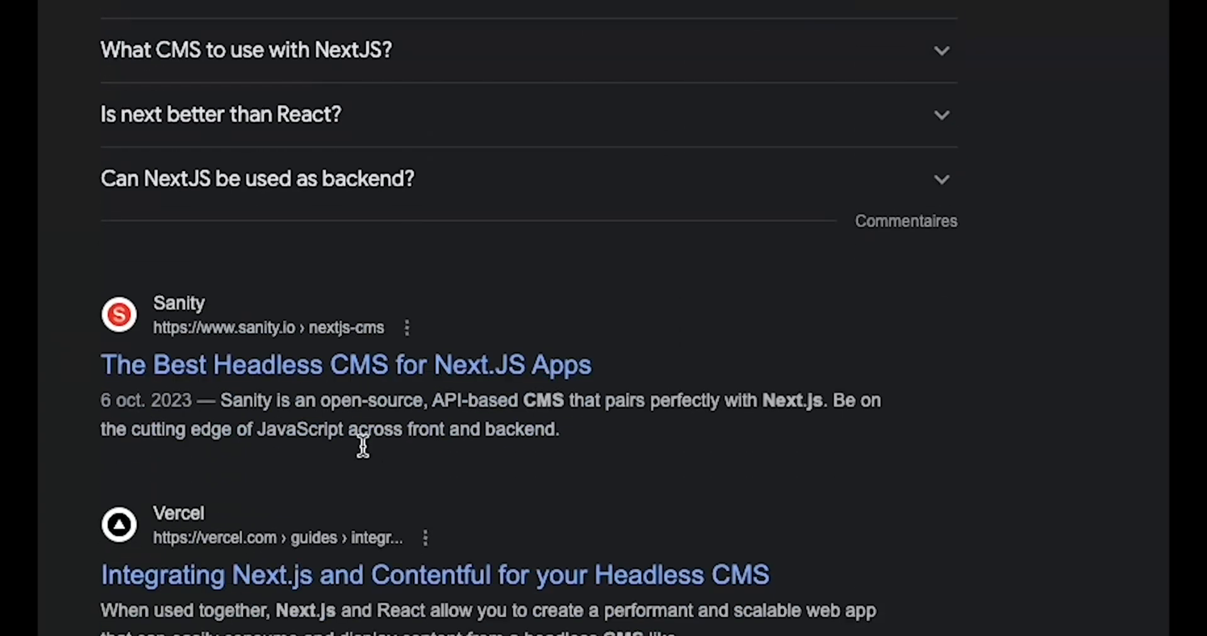
scroll("down", 3)
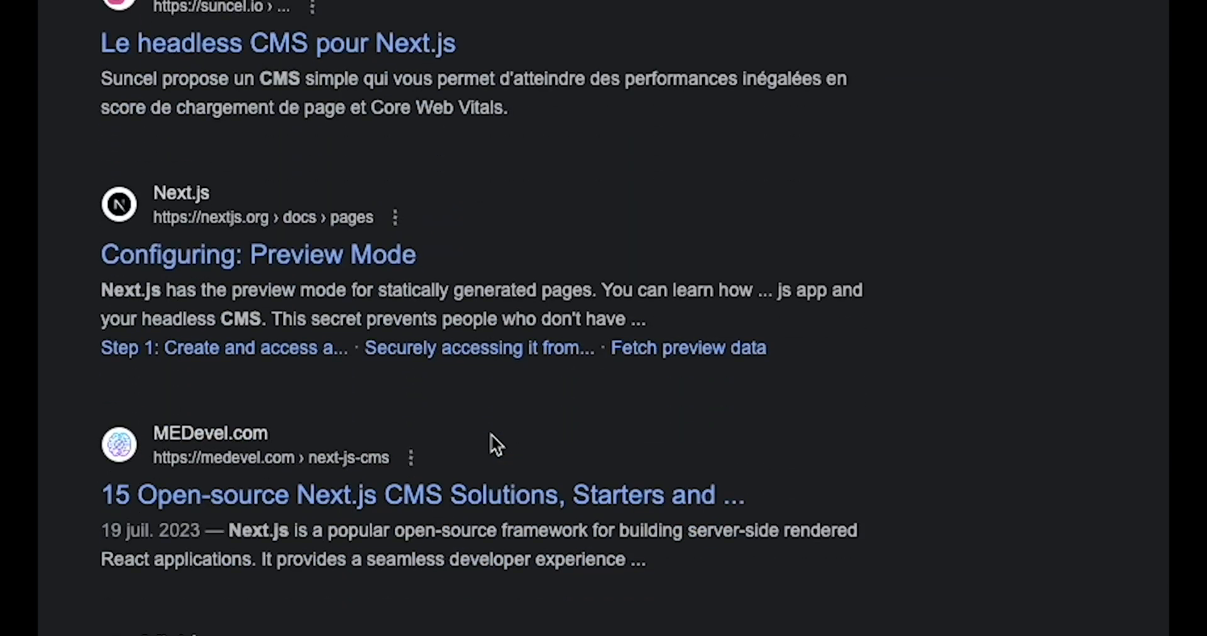
scroll("down", 3)
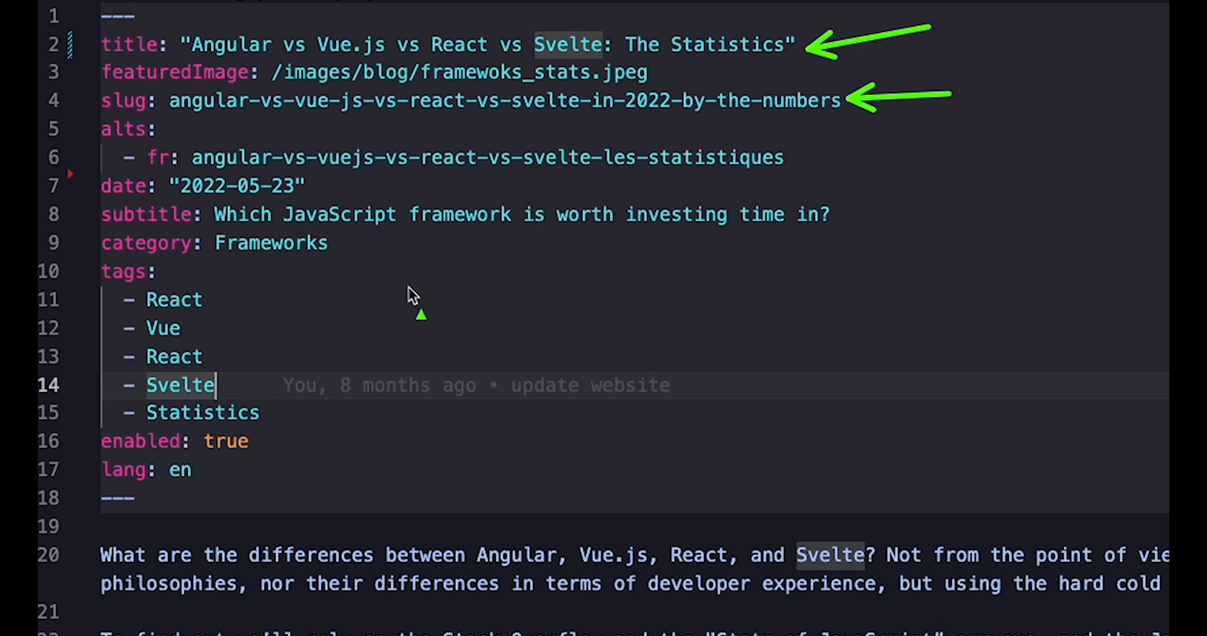
mouse_move(401, 327)
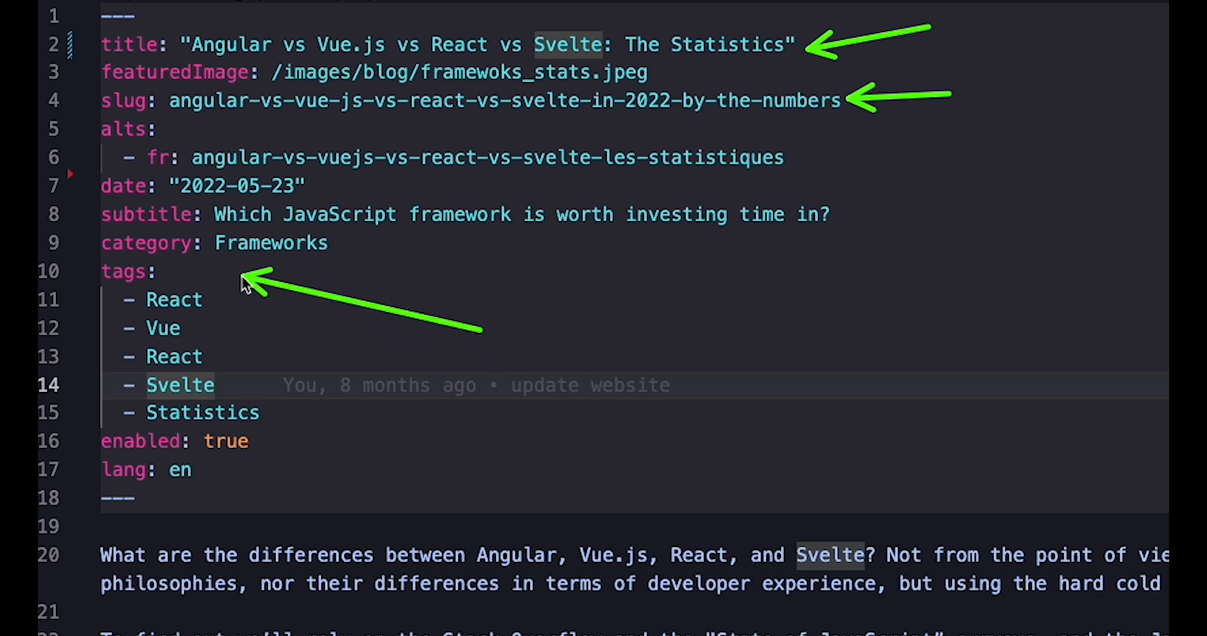
mouse_move(708, 178)
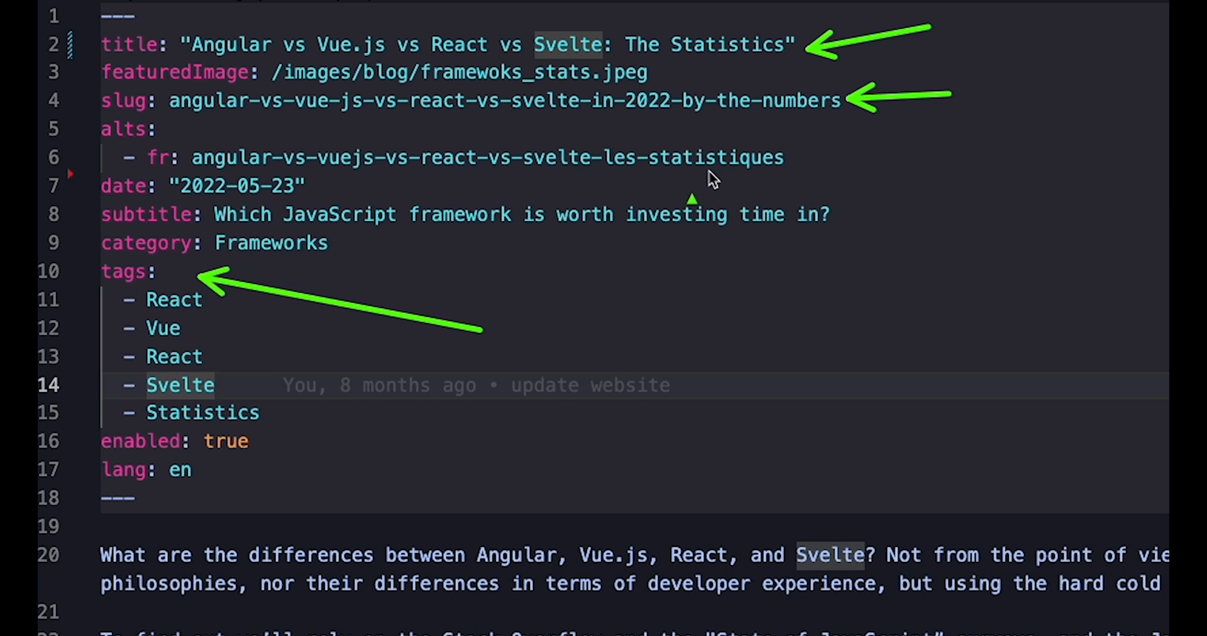
mouse_move(945, 182)
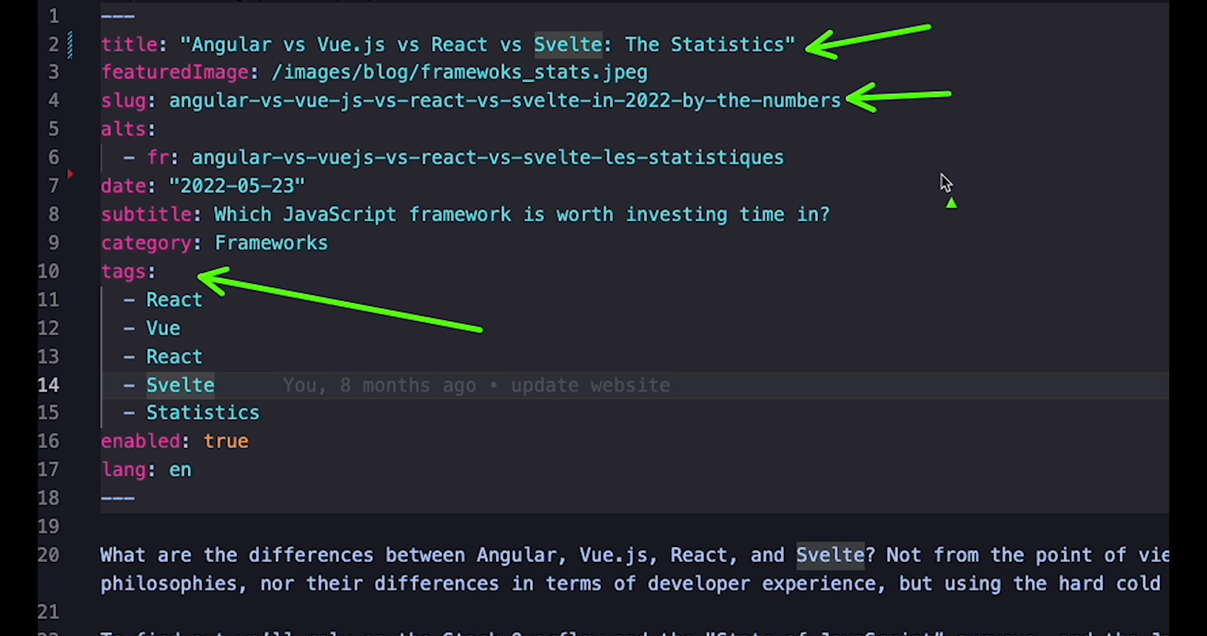